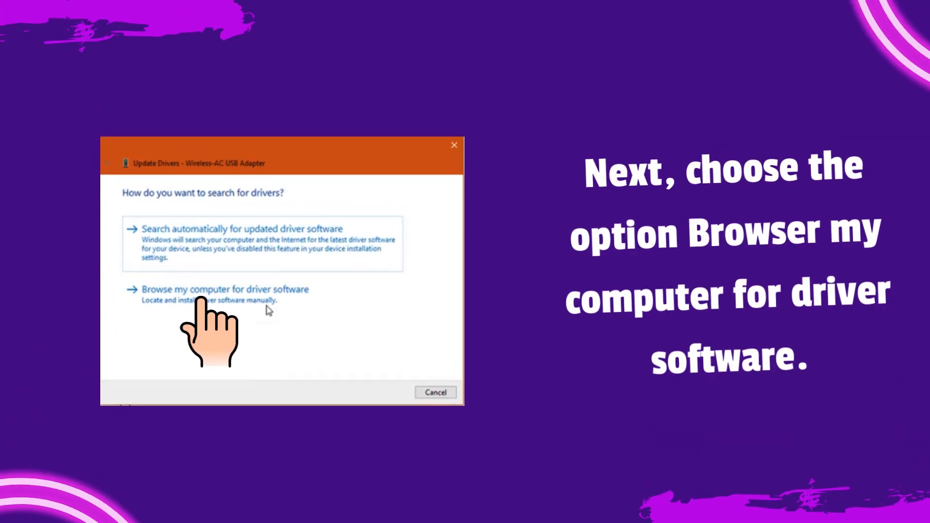
Choose 'Browse my computer for driver software' for the Wireless-AC USB Adapter update.
click(226, 289)
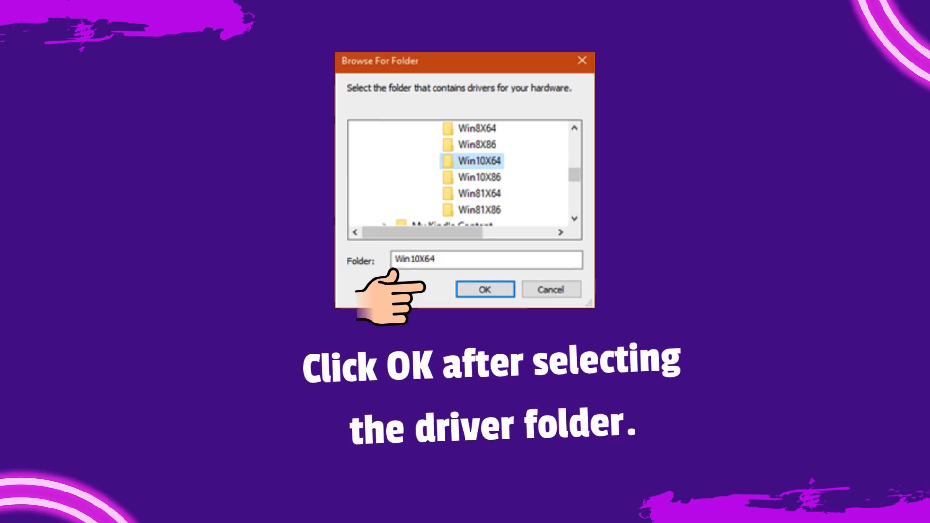
Confirm Win10X64 as the folder holding the adapter's driver files.
click(484, 290)
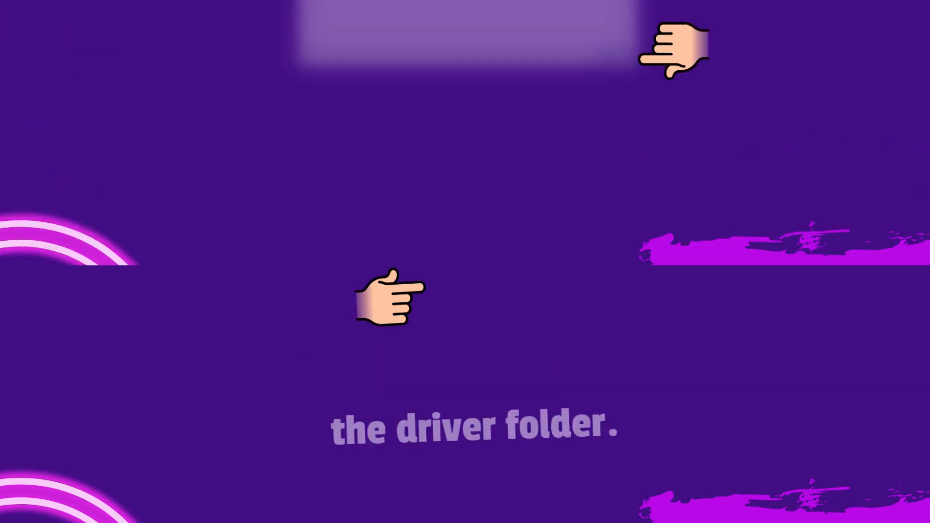